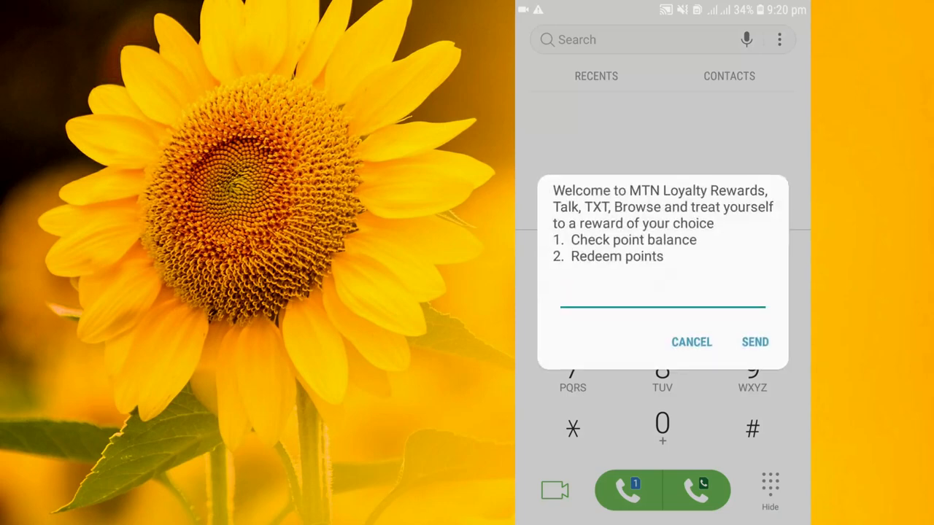
# Send 1 for Check point balance, returning 68022 available points
pyautogui.click(663, 306)
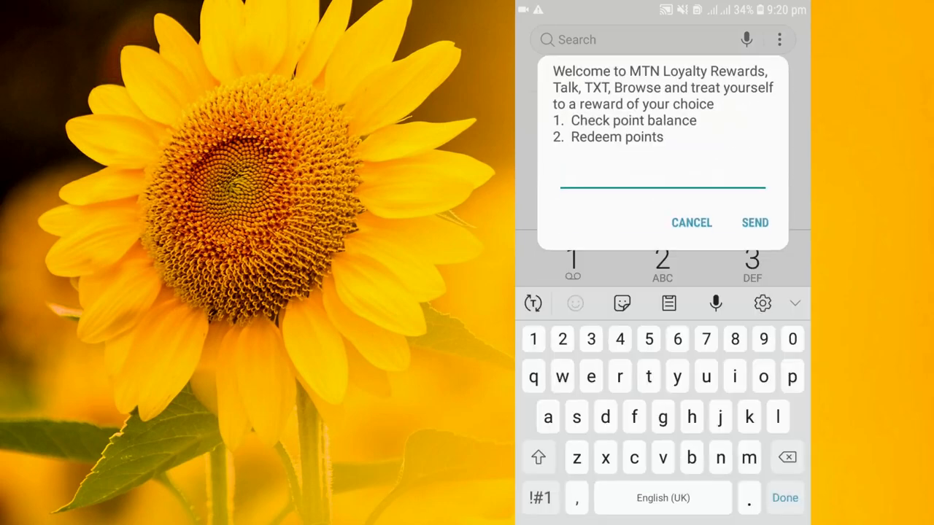
pyautogui.write('1')
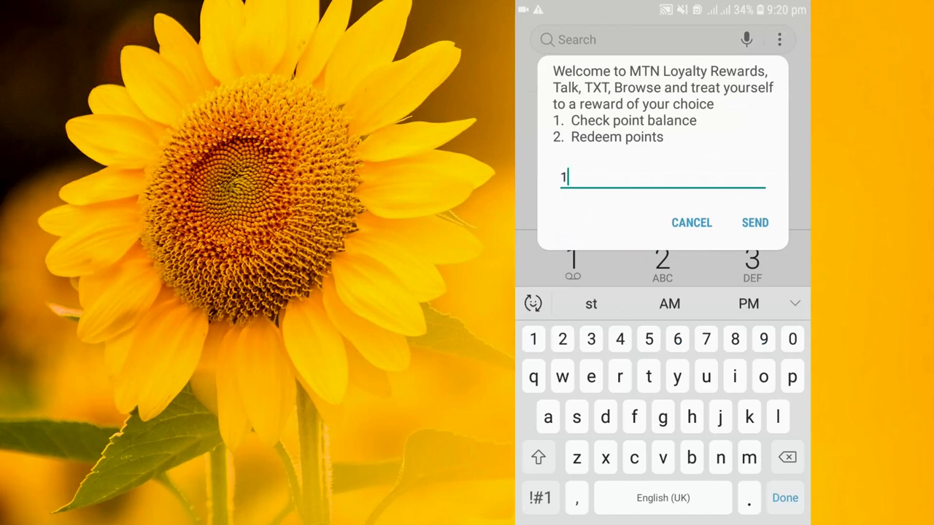
pyautogui.click(754, 221)
pyautogui.write('0')
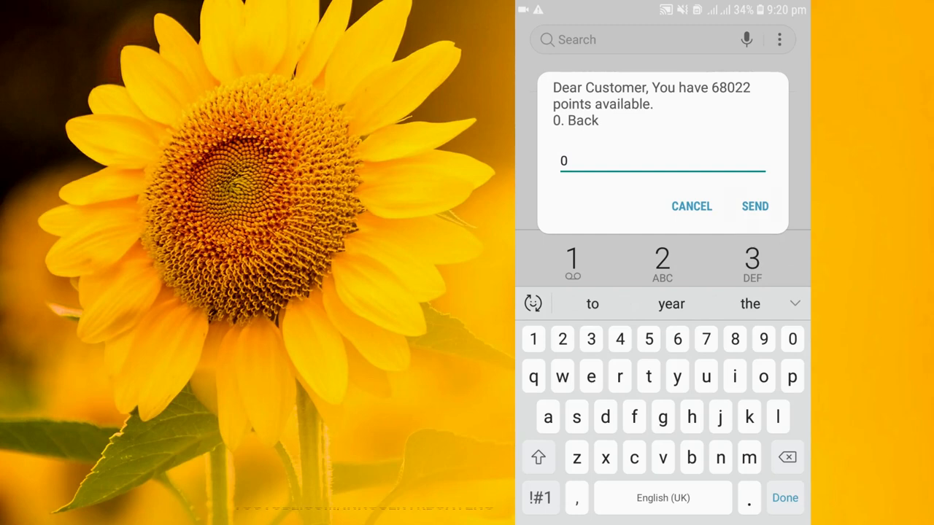
# Go back with 0, choose 2 Redeem points, then 1 Airtime to list the points-to-cedi tiers
pyautogui.click(755, 206)
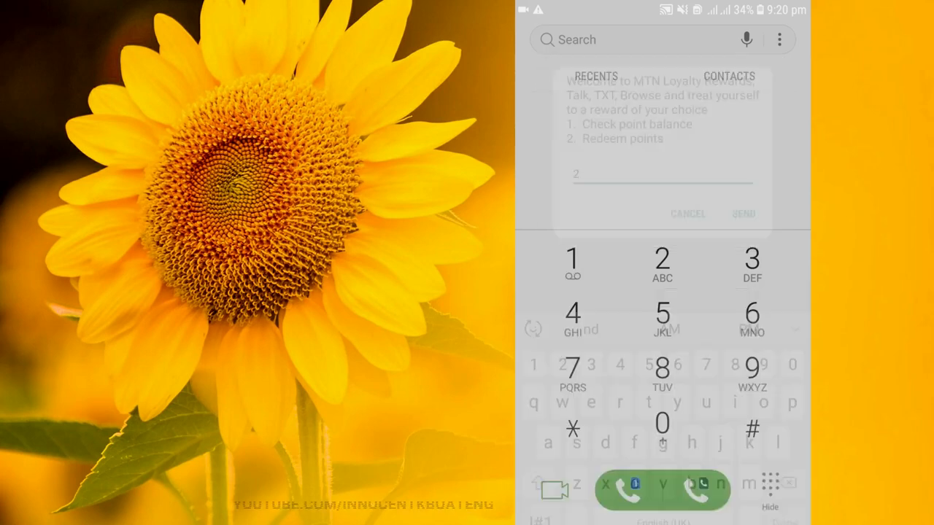
pyautogui.click(742, 213)
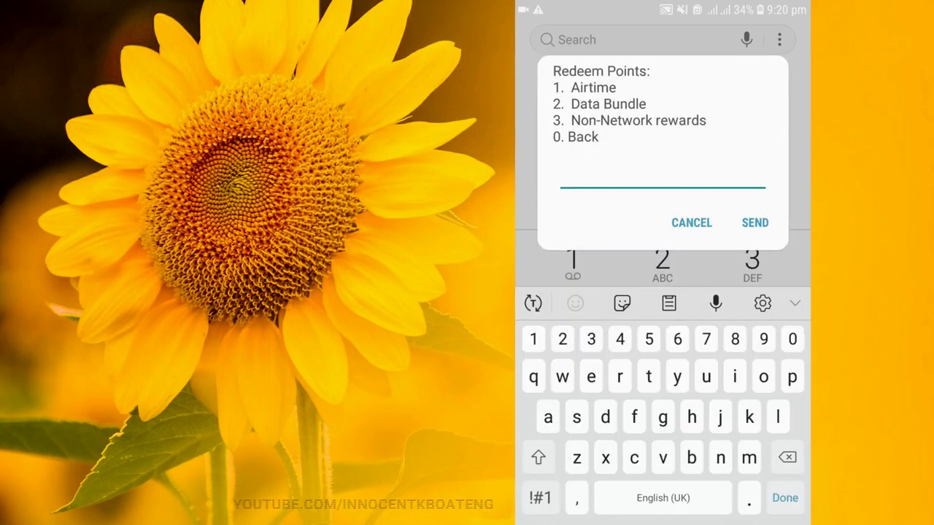
pyautogui.write('1')
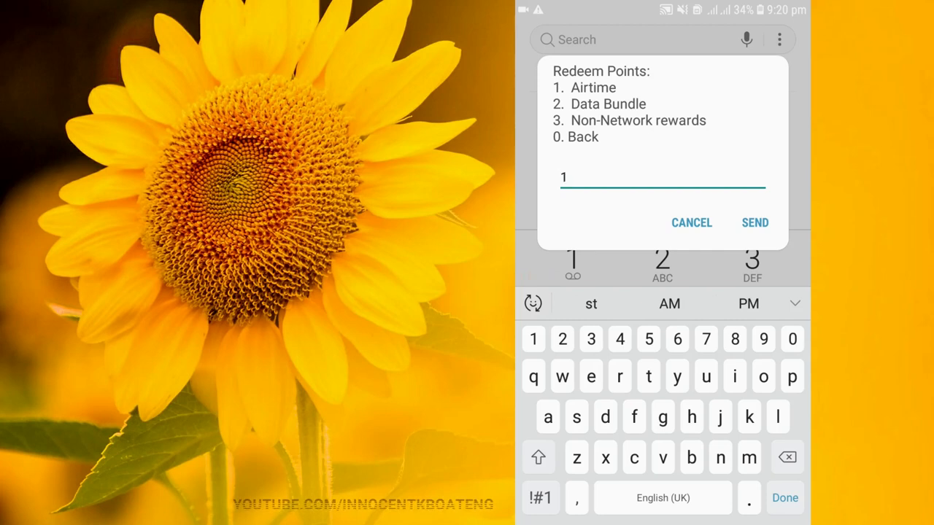
pyautogui.click(754, 222)
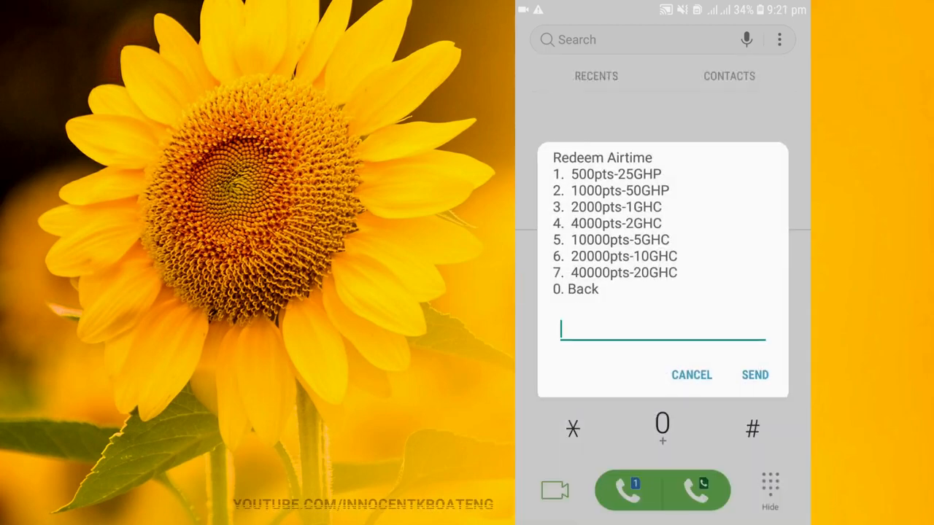
# Send 0 to back out of the airtime tiers to the Redeem Points menu
pyautogui.click(663, 330)
pyautogui.write('0')
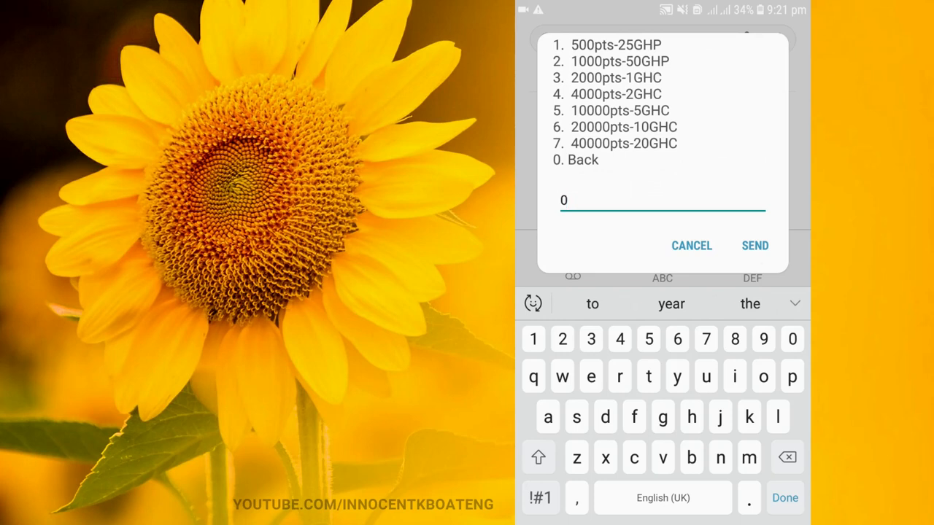
pyautogui.click(755, 245)
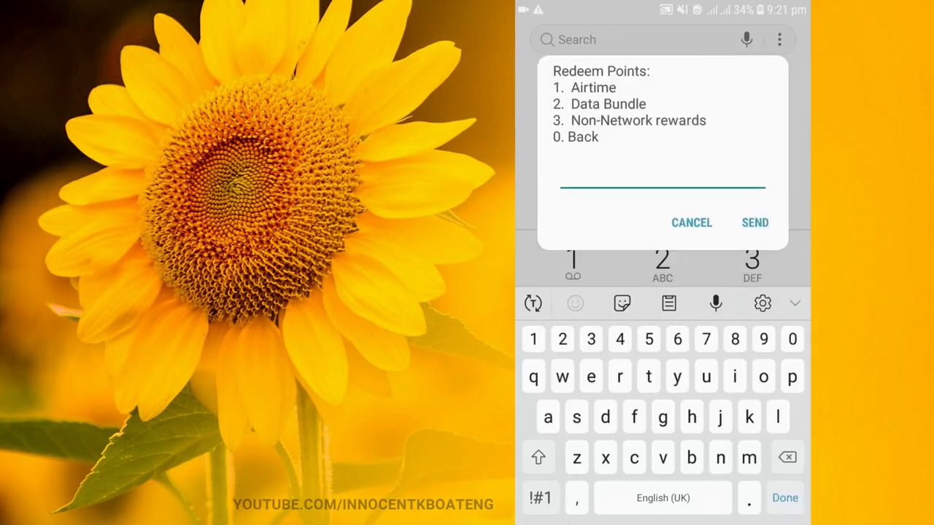
# Send 2 for Data Bundle to see Daily, Weekly and Monthly packs, back out with 0, and enter 3 for Non-Network rewards
pyautogui.click(690, 222)
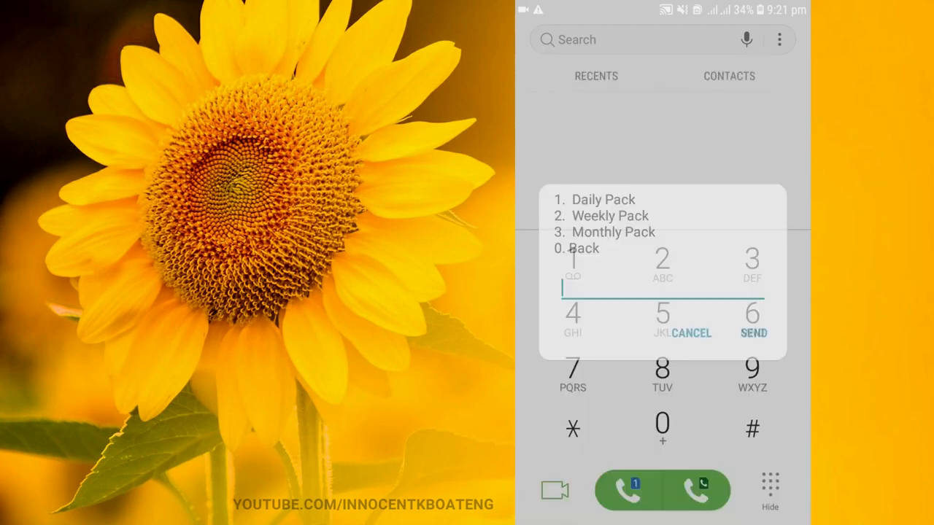
pyautogui.click(688, 333)
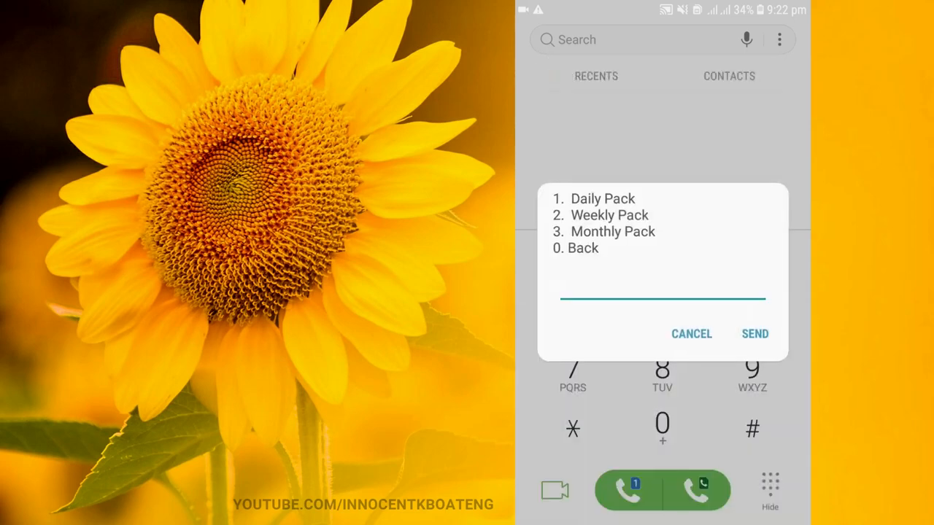
pyautogui.click(659, 299)
pyautogui.write('0')
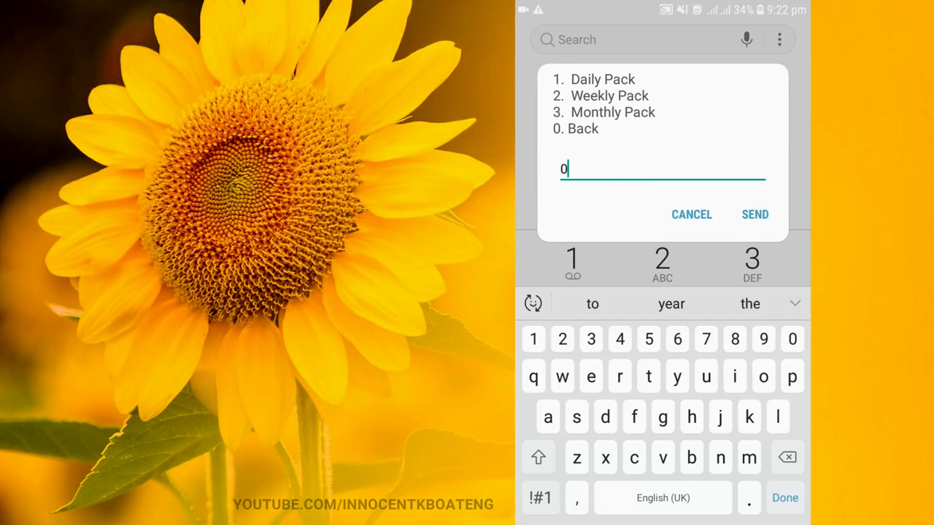
pyautogui.click(755, 213)
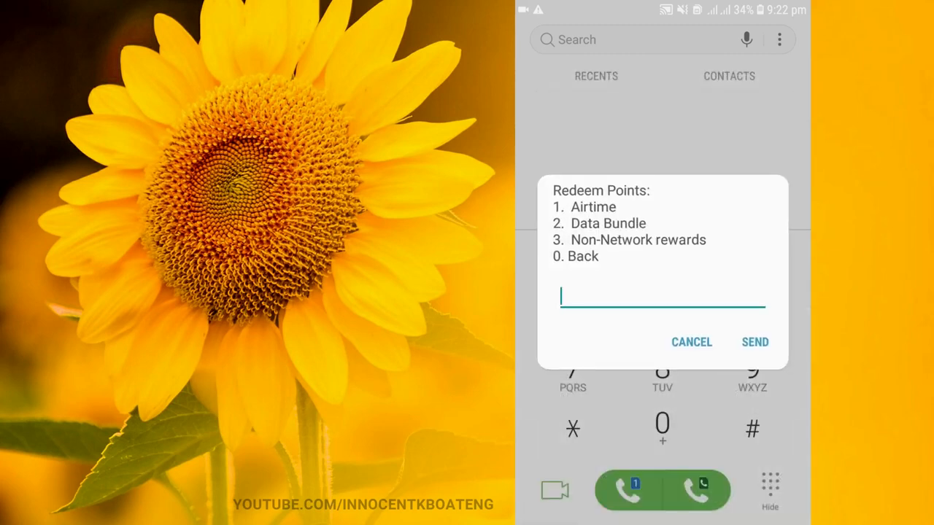
pyautogui.write('3')
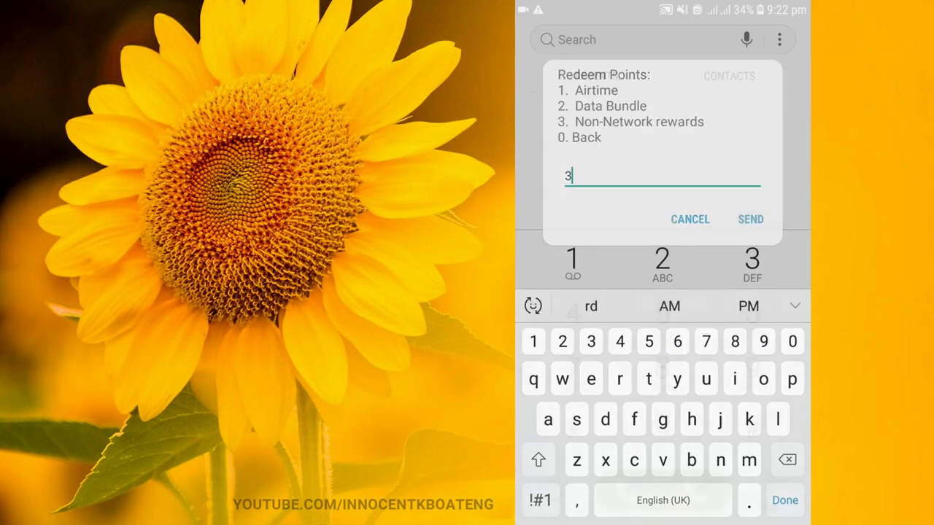